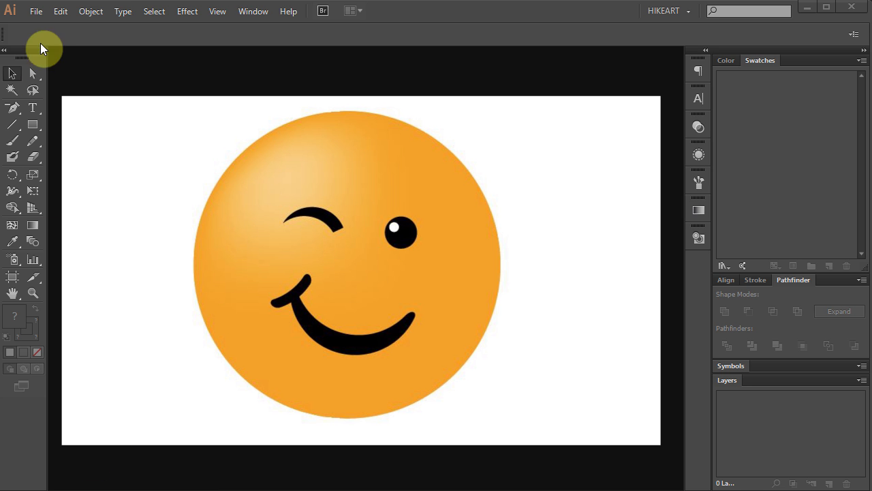
Step: Create a new 960 × 560 px document using the Web profile
{"action": "left_click", "coordinate": [36, 12]}
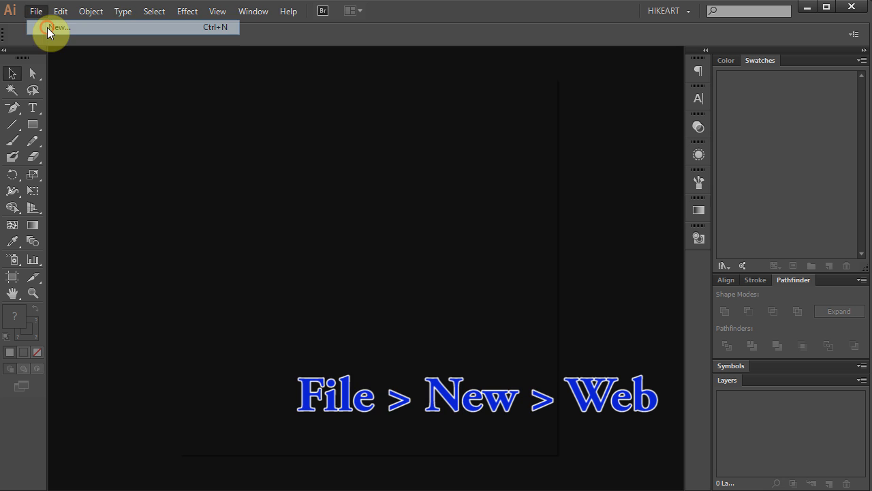
{"action": "left_click", "coordinate": [56, 27]}
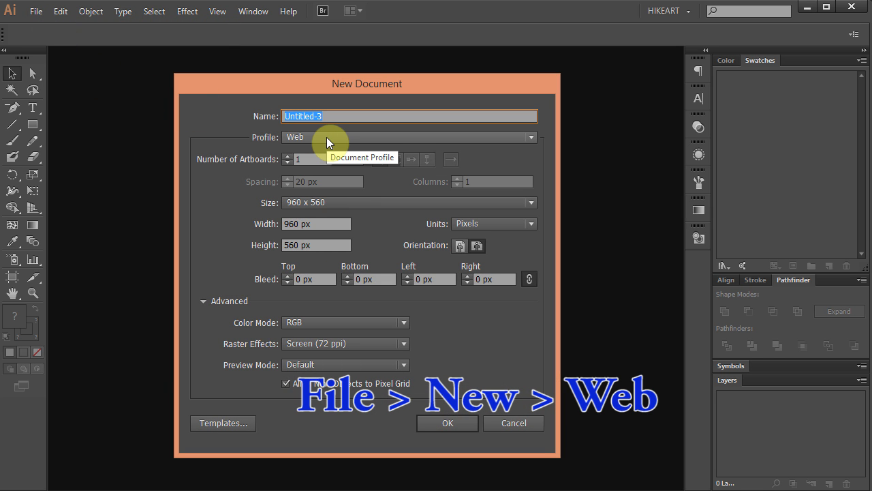
{"action": "left_click", "coordinate": [447, 422]}
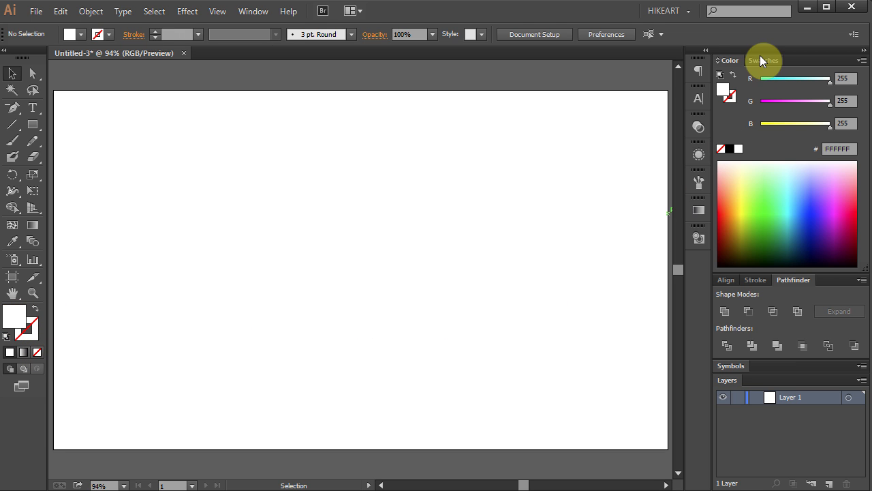
Step: Pick the orange swatch and draw a large no-stroke orange circle from its center
{"action": "left_click", "coordinate": [762, 60]}
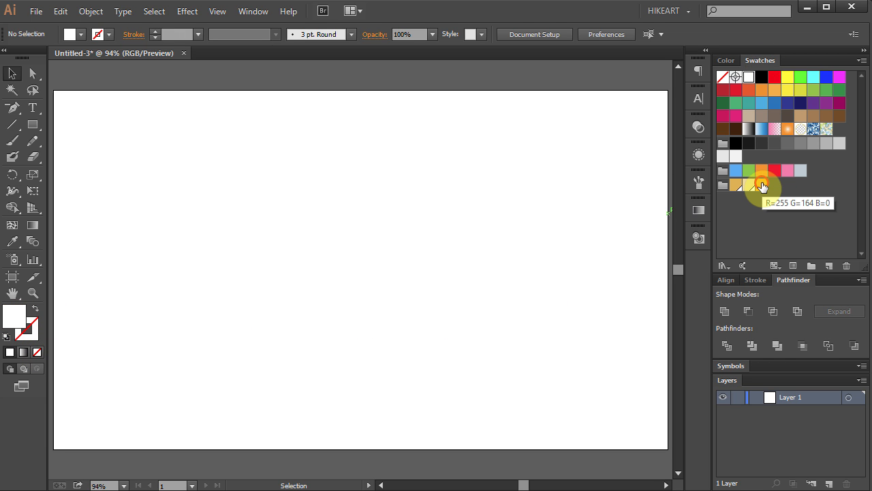
{"action": "left_click", "coordinate": [763, 185]}
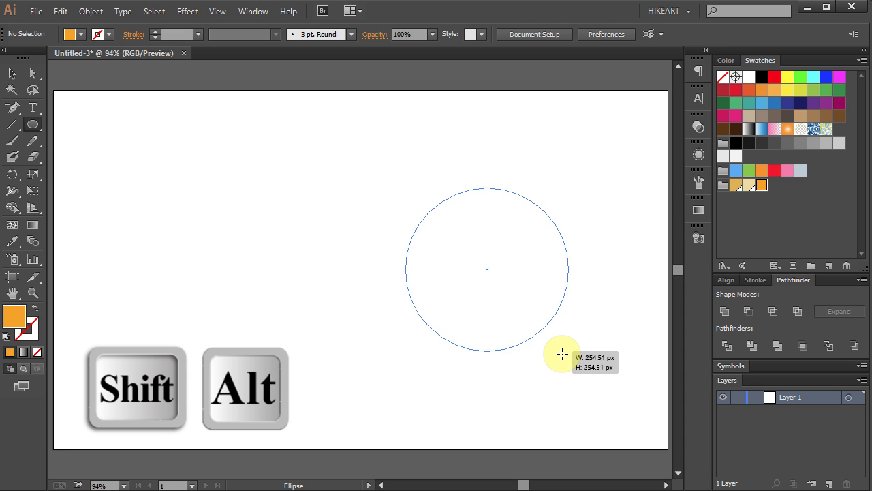
{"action": "left_click_drag", "start_coordinate": [562, 354], "coordinate": [613, 409]}
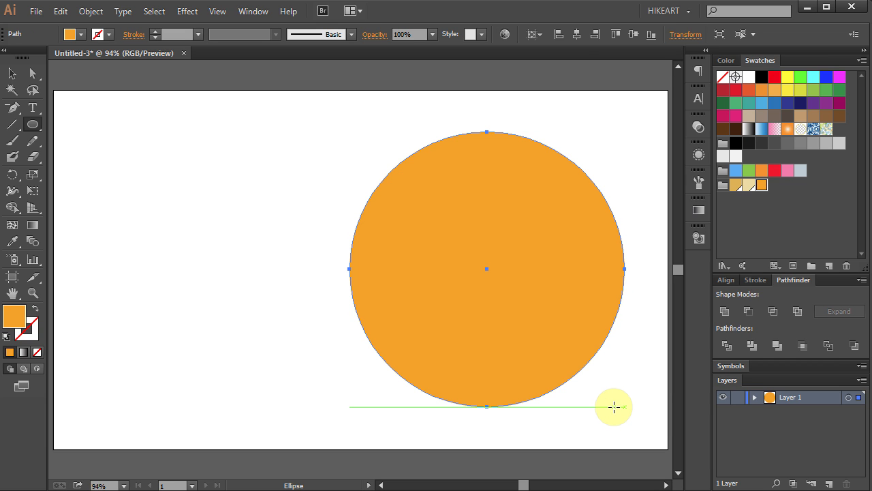
{"action": "mouse_move", "coordinate": [531, 380]}
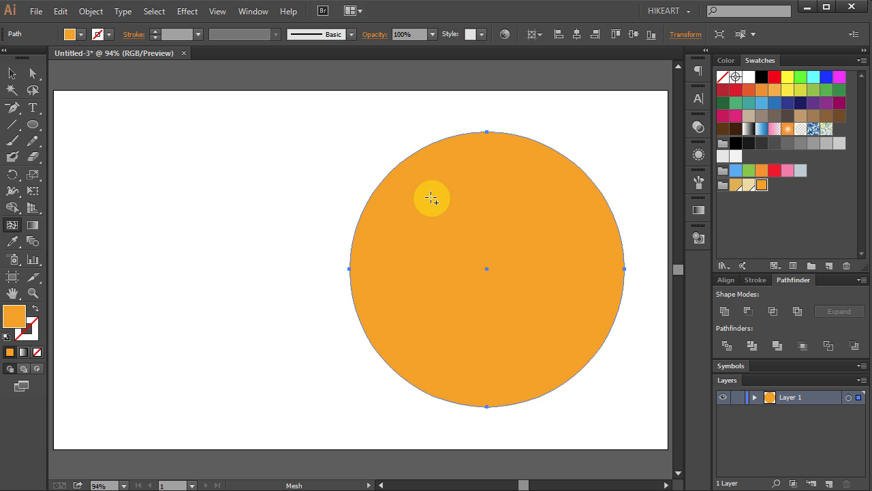
Step: Add a first mesh point near the circle's upper left, making it a gradient mesh
{"action": "left_click", "coordinate": [433, 191]}
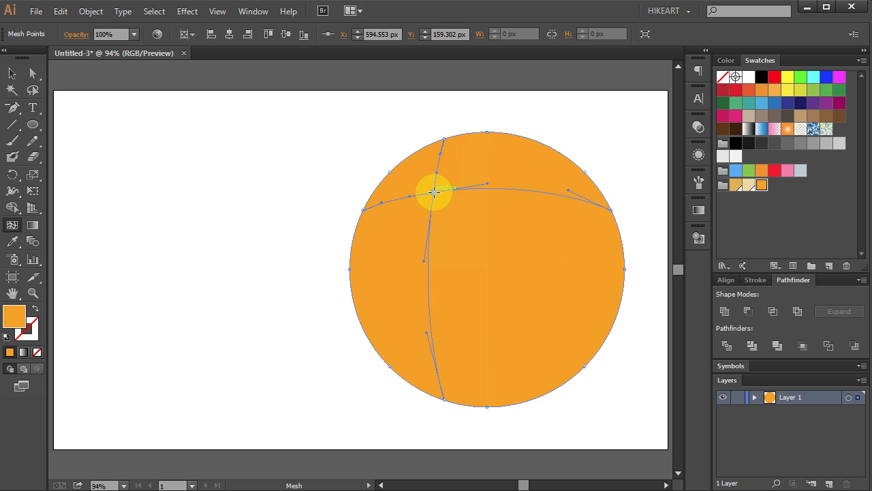
{"action": "mouse_move", "coordinate": [548, 198]}
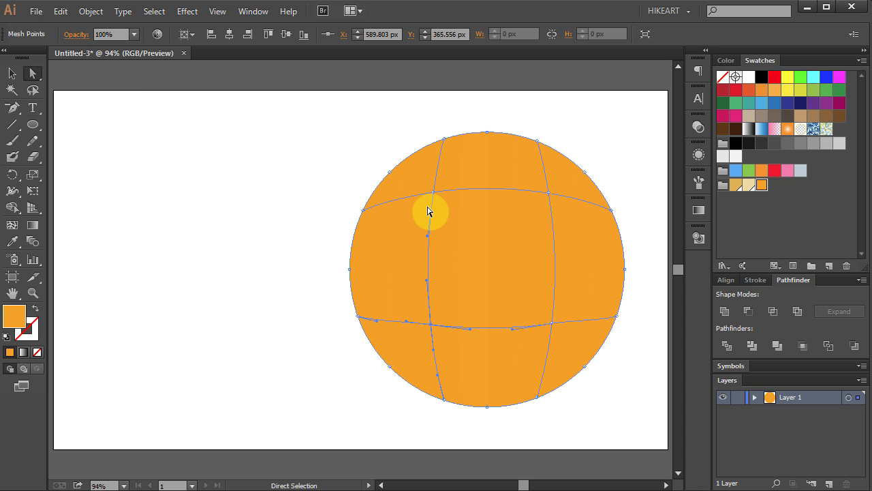
{"action": "mouse_move", "coordinate": [436, 198]}
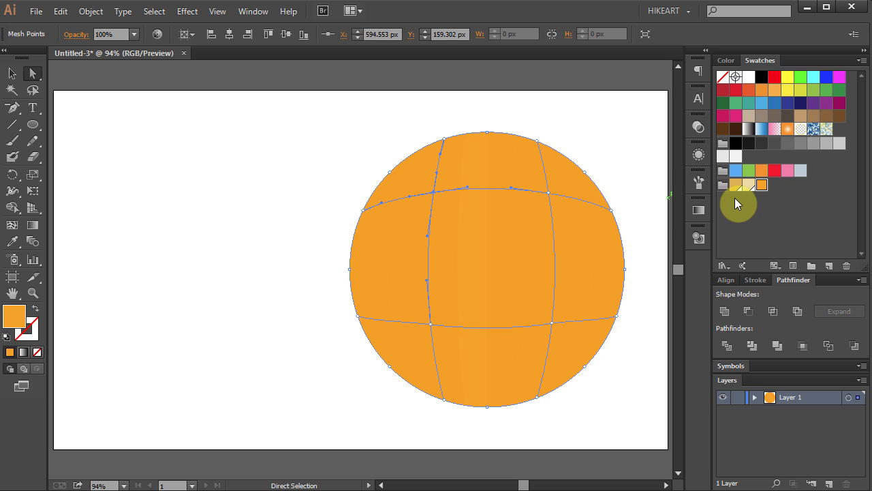
Step: Tint the upper-left mesh point pale orange by dropping the swatch's HSB saturation to 47
{"action": "double_click", "coordinate": [738, 203]}
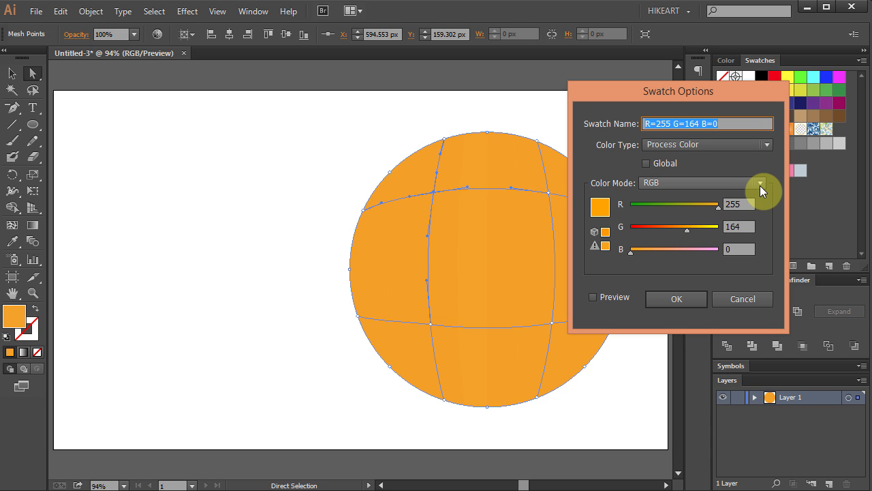
{"action": "left_click", "coordinate": [760, 182]}
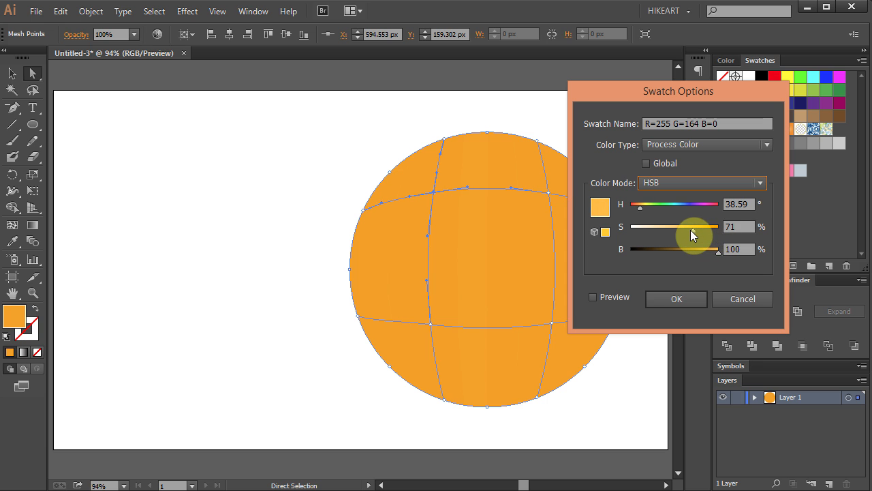
{"action": "left_click_drag", "start_coordinate": [693, 226], "coordinate": [671, 227]}
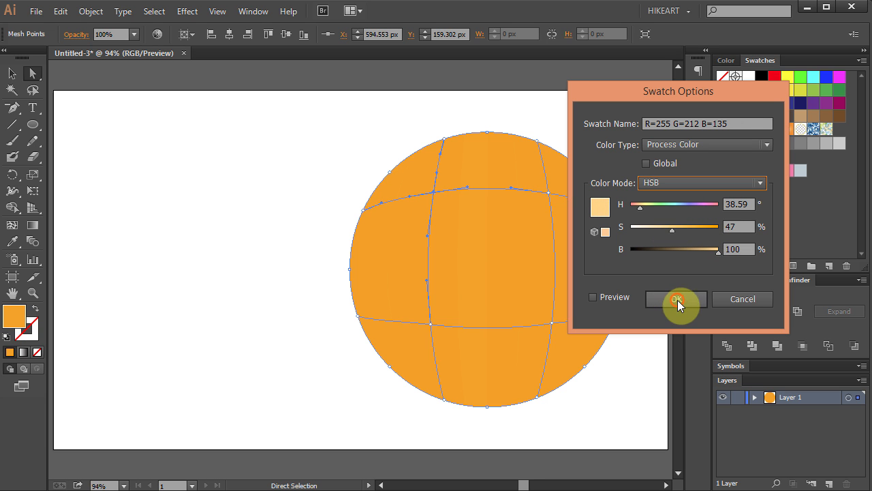
{"action": "left_click", "coordinate": [676, 298]}
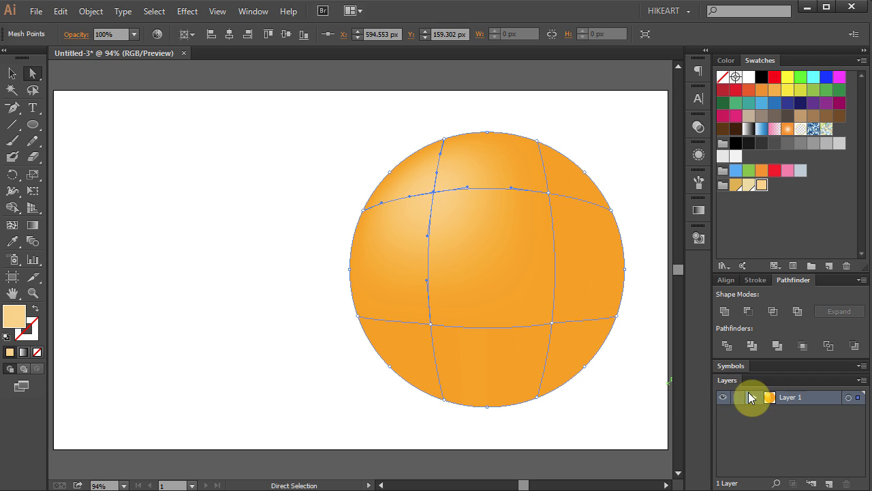
{"action": "left_click", "coordinate": [754, 396]}
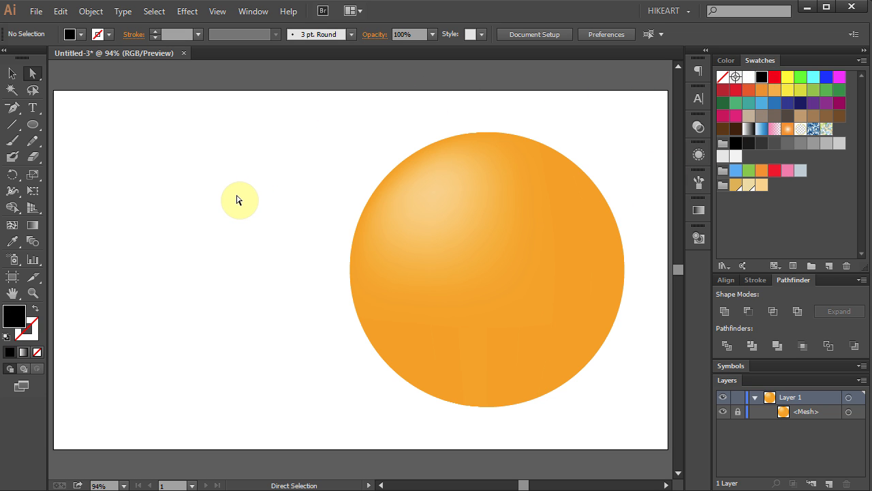
Step: Draw a small black circle with a white highlight in its upper left, and group them
{"action": "key", "text": "l"}
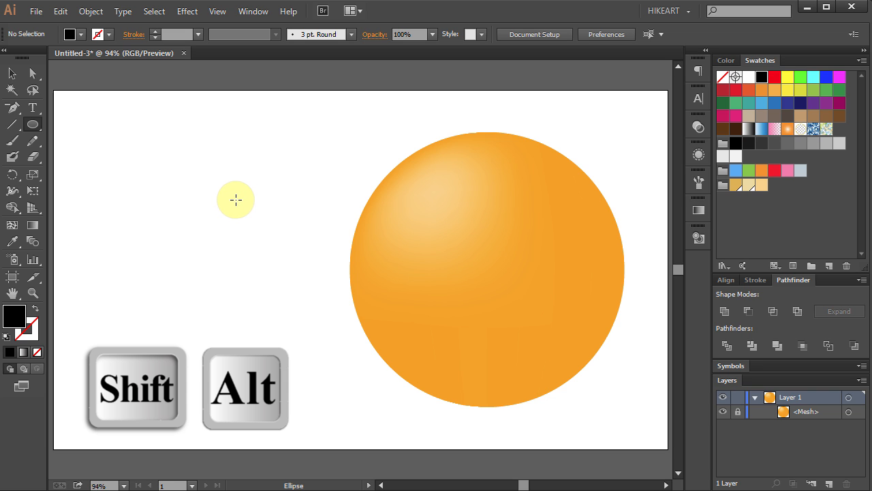
{"action": "left_click_drag", "start_coordinate": [235, 197], "coordinate": [248, 212]}
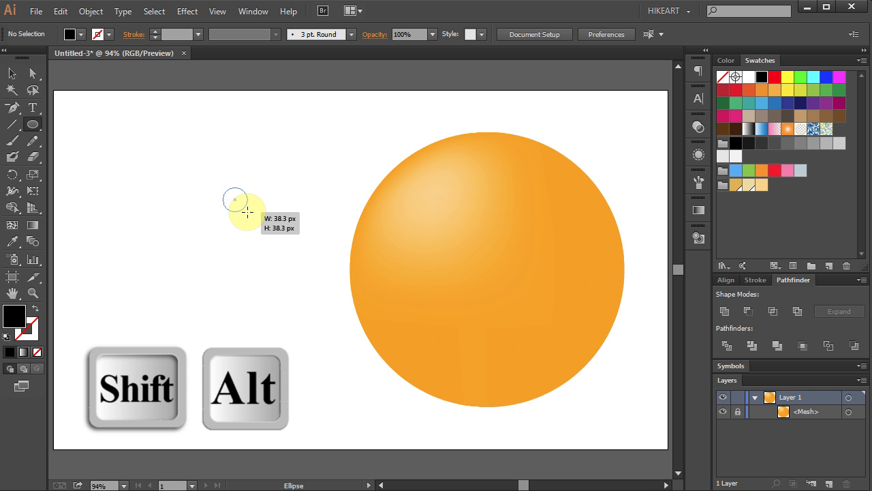
{"action": "left_click_drag", "start_coordinate": [235, 199], "coordinate": [252, 217]}
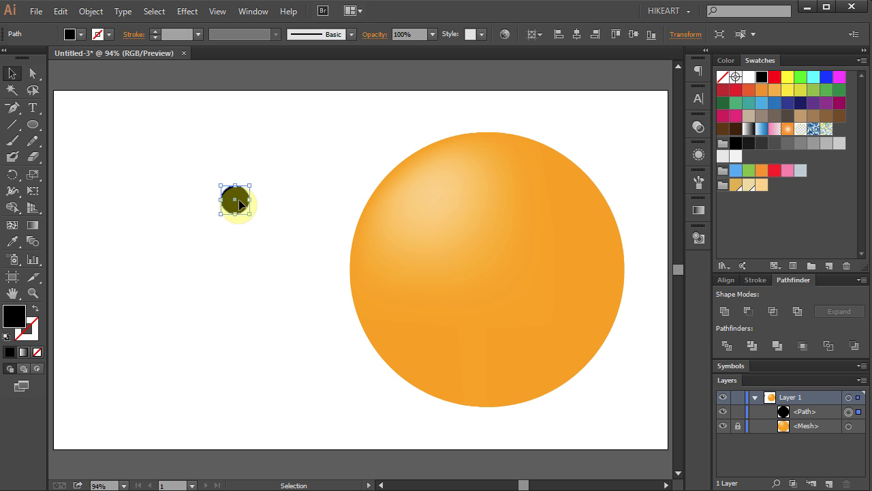
{"action": "left_click_drag", "start_coordinate": [236, 202], "coordinate": [240, 223]}
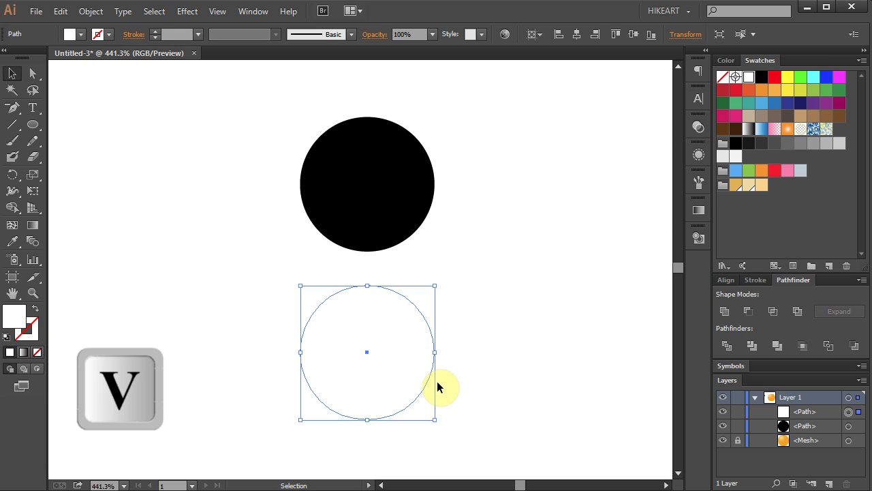
{"action": "left_click_drag", "start_coordinate": [436, 419], "coordinate": [367, 340]}
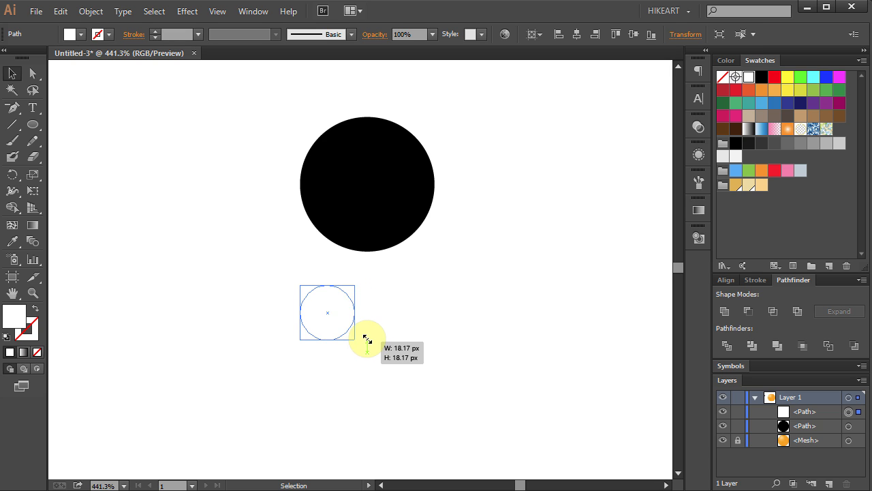
{"action": "left_click_drag", "start_coordinate": [368, 338], "coordinate": [351, 325]}
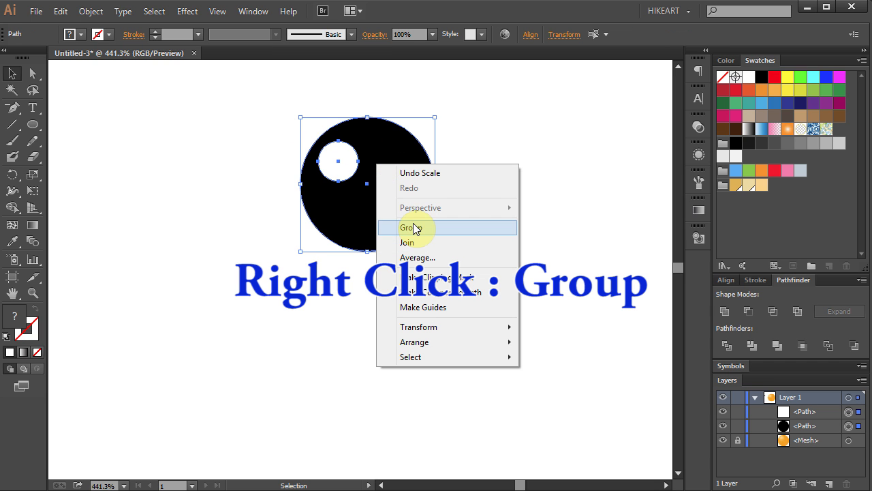
{"action": "left_click", "coordinate": [413, 226]}
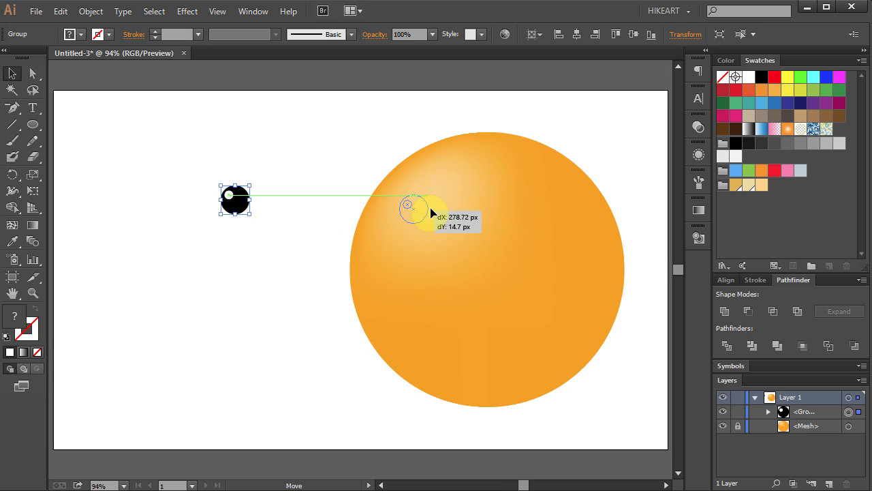
Step: Move the eye onto the face's right side and cut a crescent from two overlapping black circles
{"action": "left_click_drag", "start_coordinate": [235, 200], "coordinate": [534, 240]}
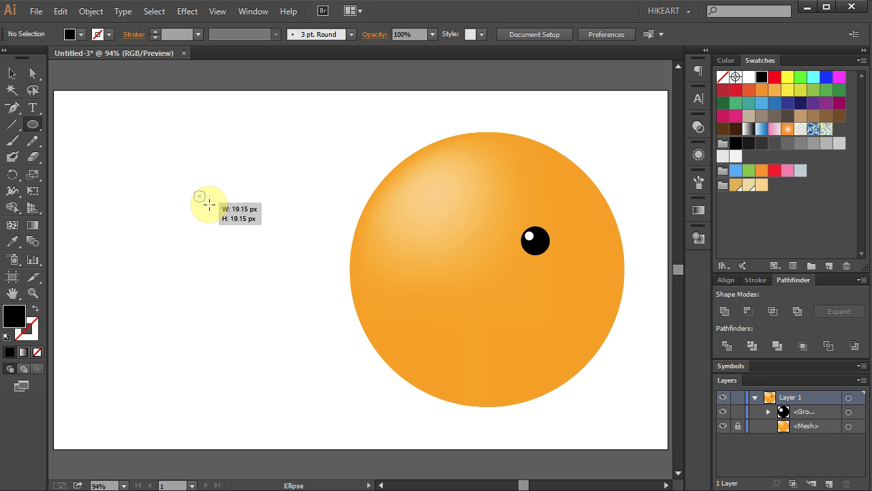
{"action": "left_click_drag", "start_coordinate": [200, 195], "coordinate": [235, 226]}
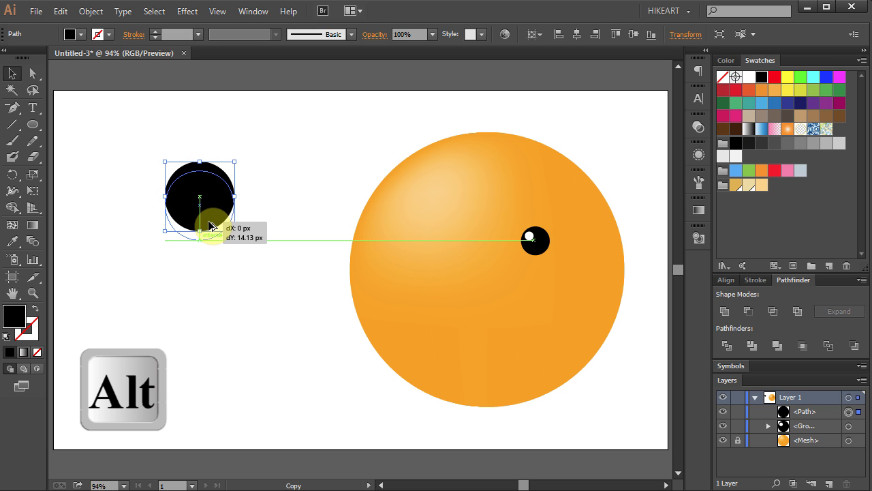
{"action": "left_click_drag", "start_coordinate": [211, 225], "coordinate": [201, 227]}
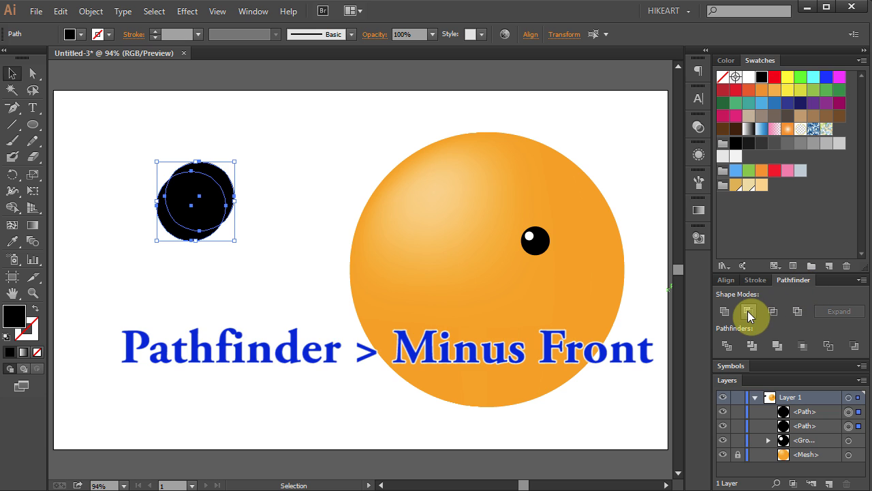
{"action": "left_click", "coordinate": [752, 311]}
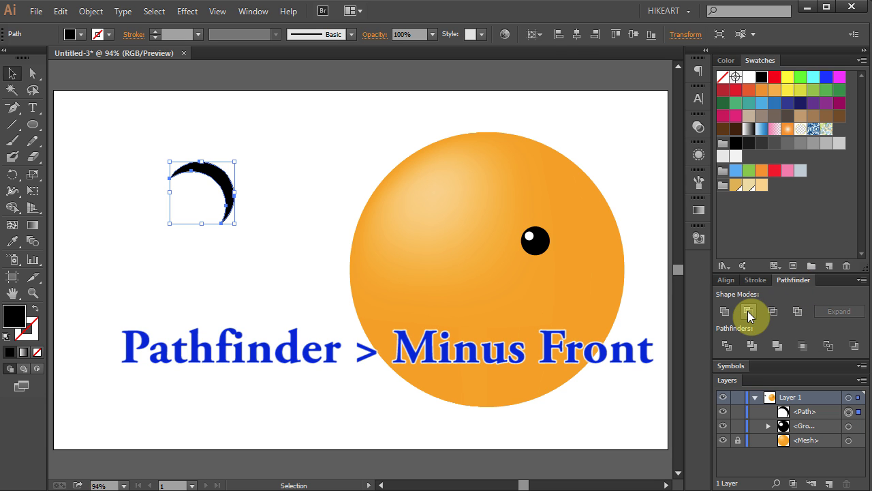
{"action": "left_click", "coordinate": [749, 311]}
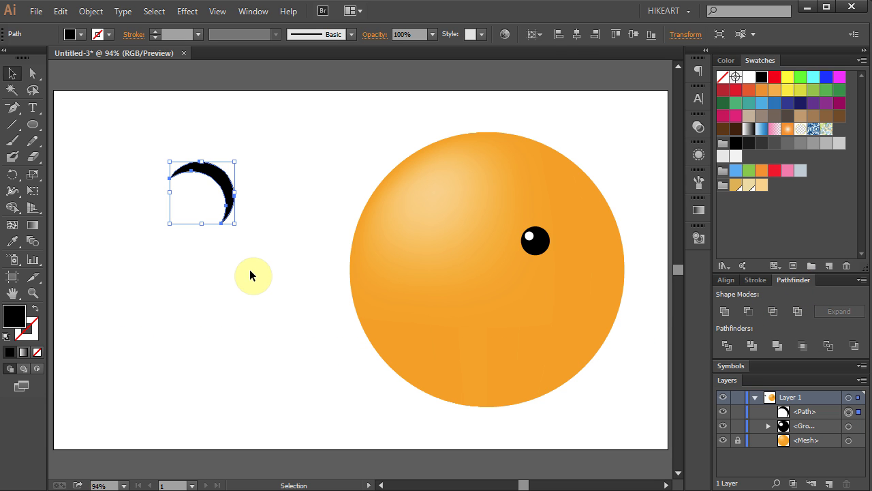
{"action": "key", "text": "z"}
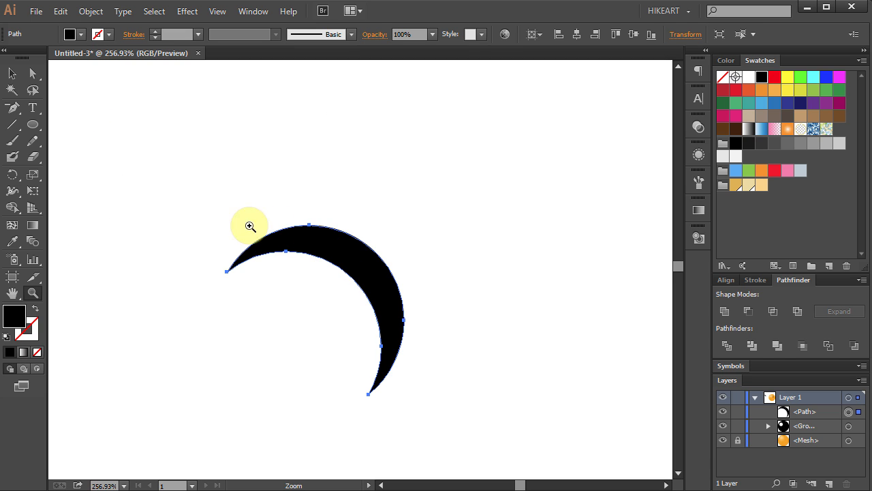
Step: Rotate a black square 45° into a diamond and place it over the crescent's lower tip
{"action": "left_click", "coordinate": [33, 124]}
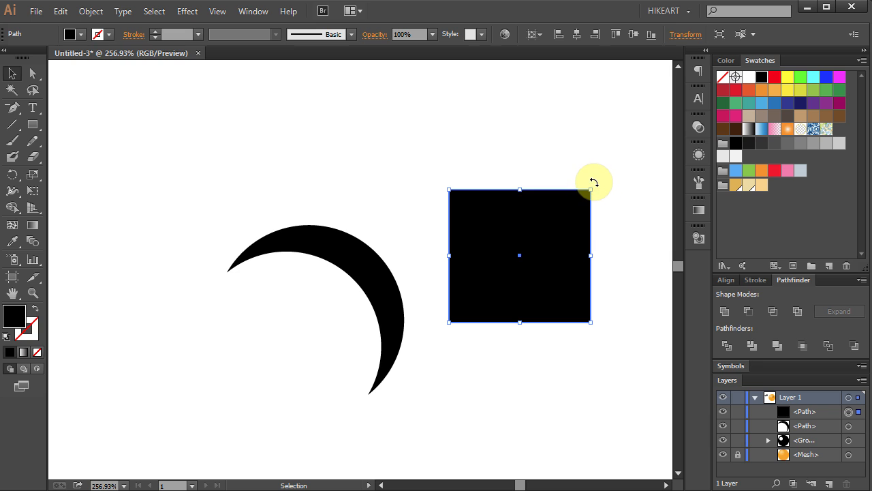
{"action": "left_click_drag", "start_coordinate": [591, 189], "coordinate": [617, 249]}
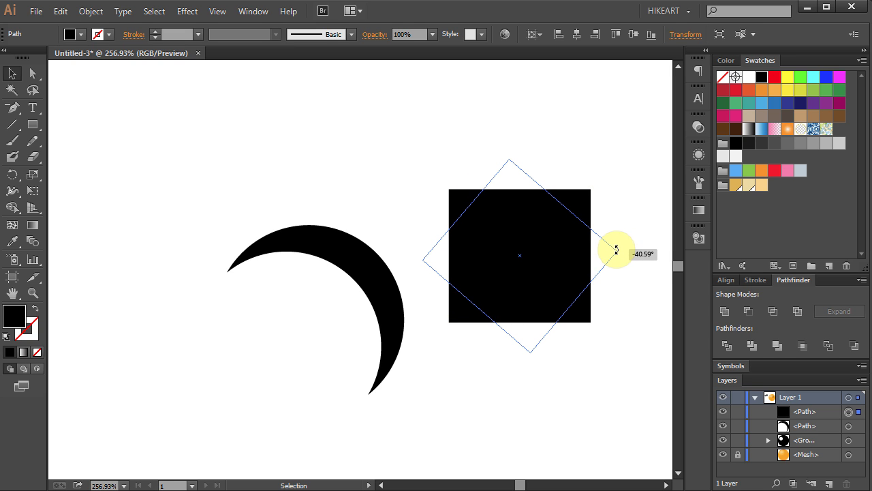
{"action": "left_click_drag", "start_coordinate": [617, 249], "coordinate": [618, 254]}
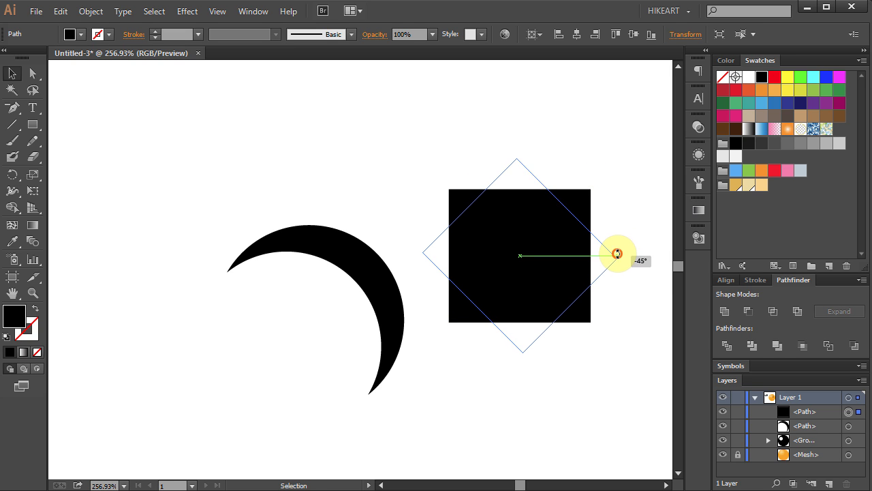
{"action": "left_click_drag", "start_coordinate": [617, 254], "coordinate": [480, 346]}
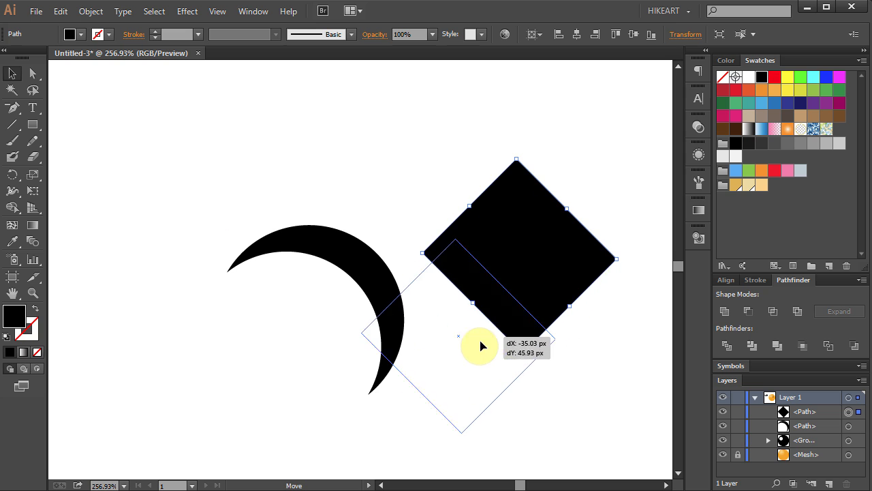
{"action": "left_click_drag", "start_coordinate": [480, 346], "coordinate": [441, 363]}
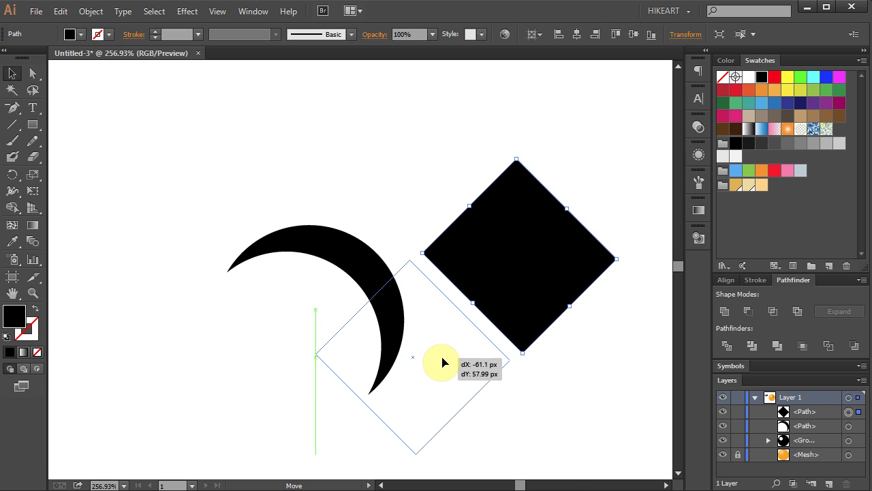
{"action": "left_click_drag", "start_coordinate": [516, 258], "coordinate": [416, 358]}
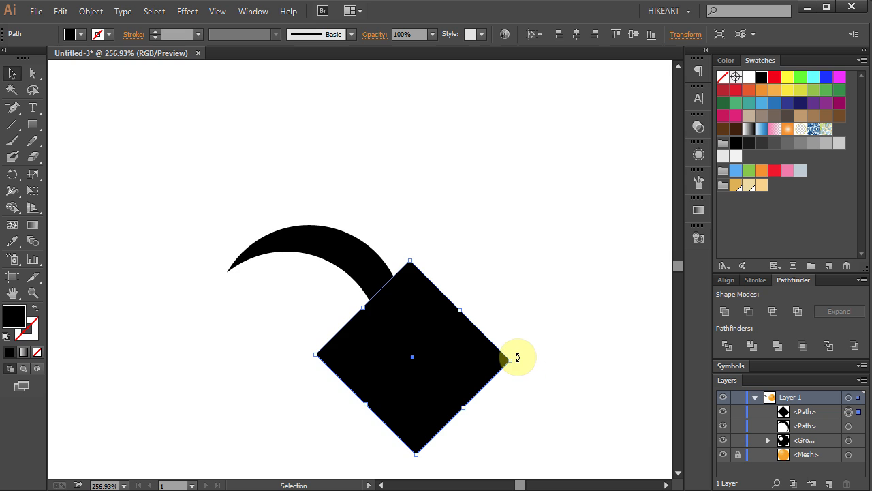
{"action": "left_click_drag", "start_coordinate": [517, 357], "coordinate": [518, 368]}
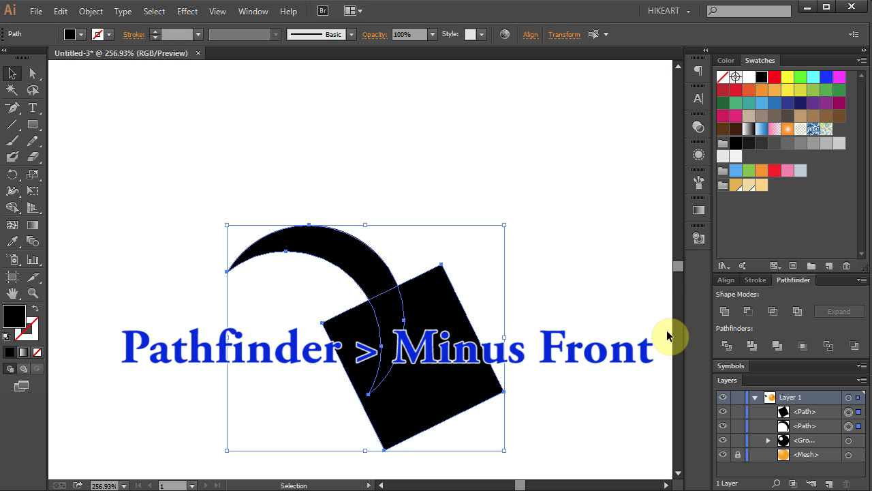
Step: Trim the crescent tip with Minus Front and move the short arc left of the eye
{"action": "left_click", "coordinate": [750, 311]}
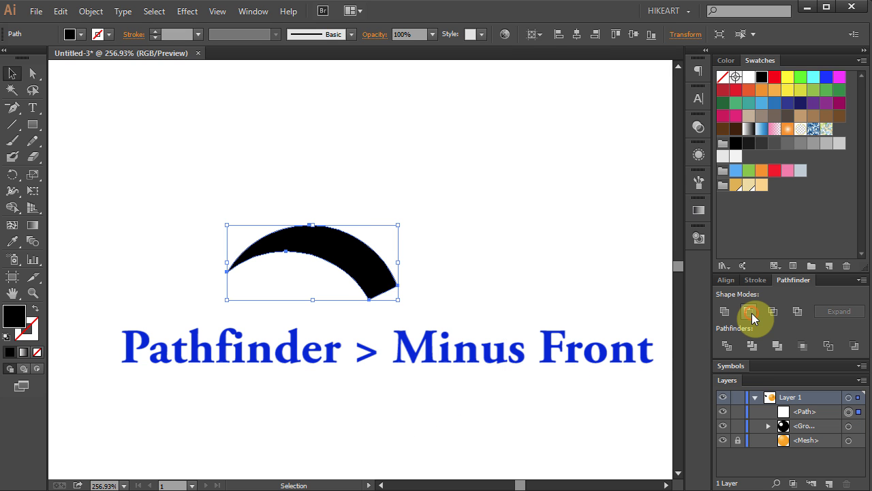
{"action": "left_click", "coordinate": [753, 318]}
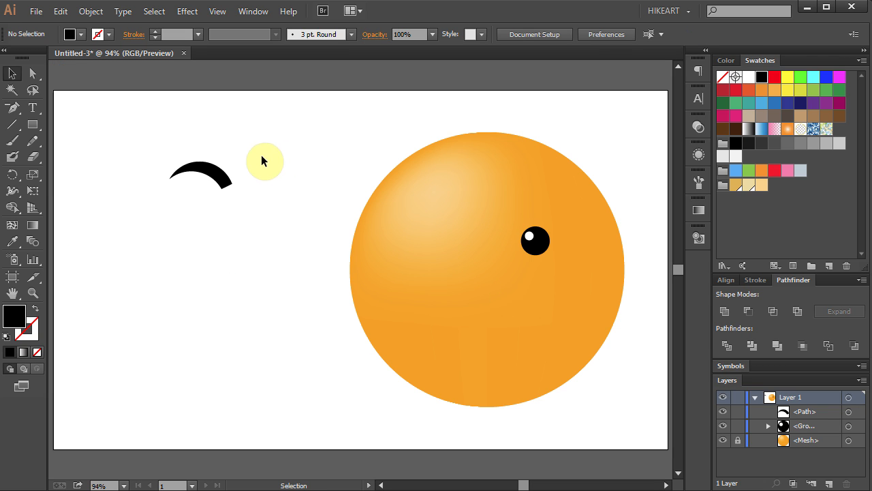
{"action": "left_click_drag", "start_coordinate": [265, 161], "coordinate": [454, 219]}
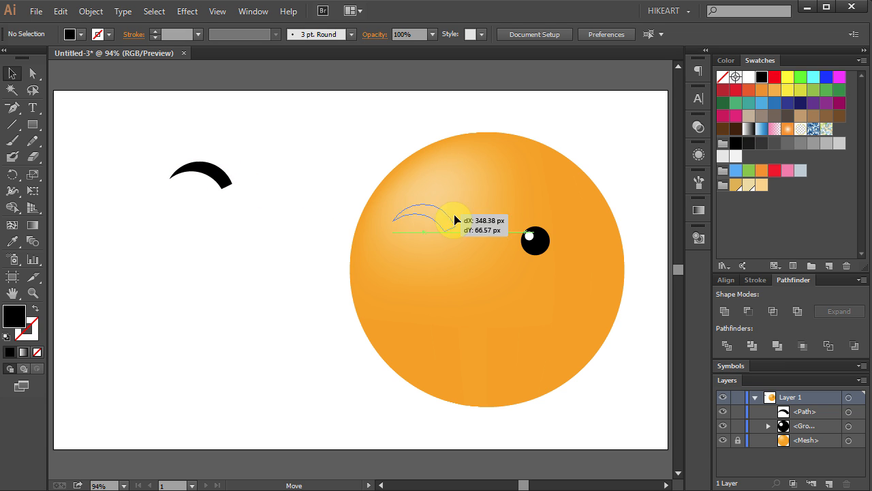
{"action": "left_click_drag", "start_coordinate": [453, 221], "coordinate": [481, 233]}
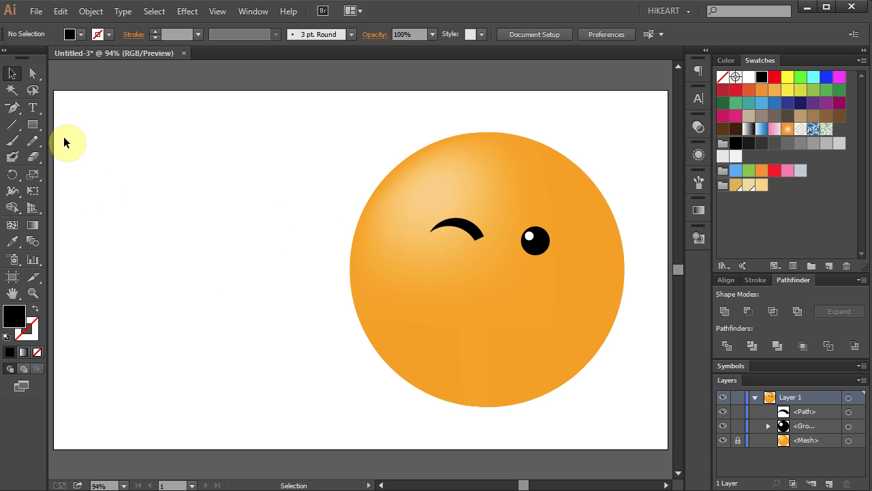
Step: Subtract an upward-shifted copy of a black circle from the original, leaving a wide crescent mouth
{"action": "key", "text": "l"}
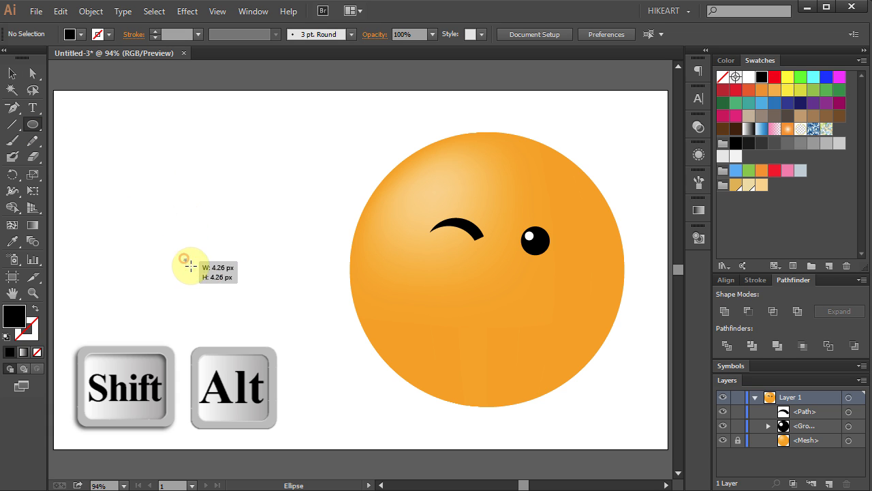
{"action": "left_click_drag", "start_coordinate": [183, 258], "coordinate": [253, 323]}
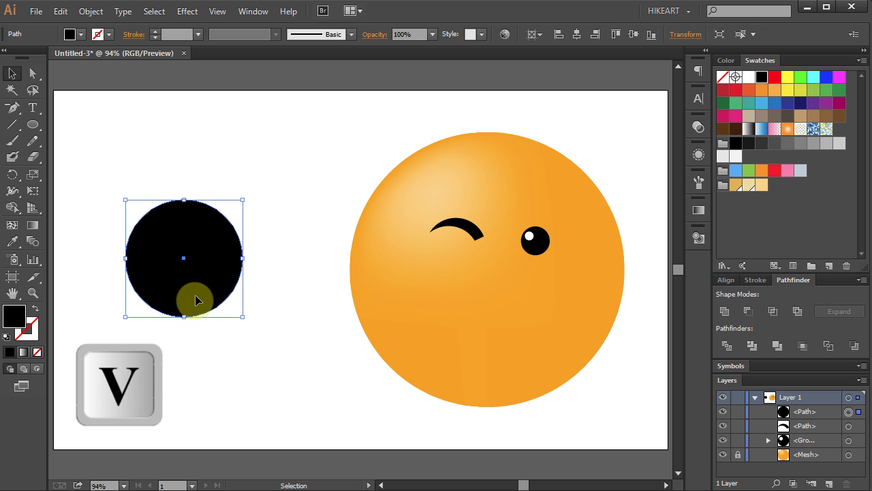
{"action": "left_click_drag", "start_coordinate": [197, 300], "coordinate": [198, 286]}
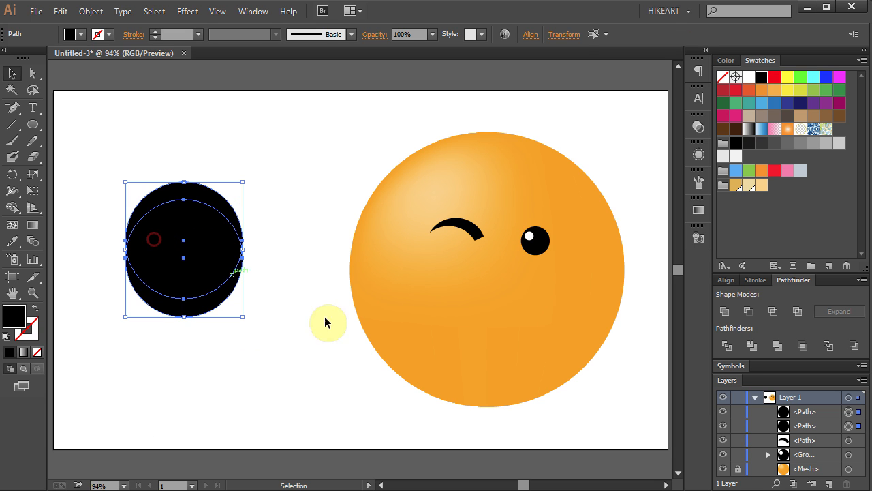
{"action": "left_click", "coordinate": [753, 310]}
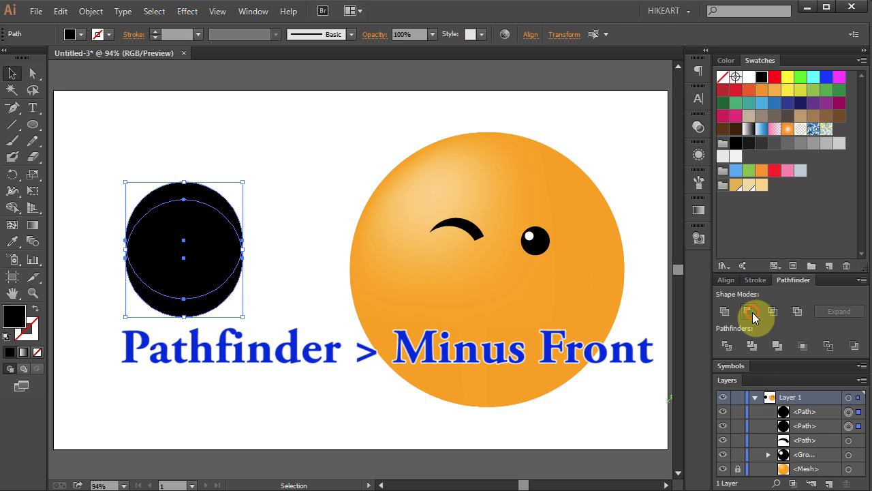
{"action": "left_click", "coordinate": [753, 312]}
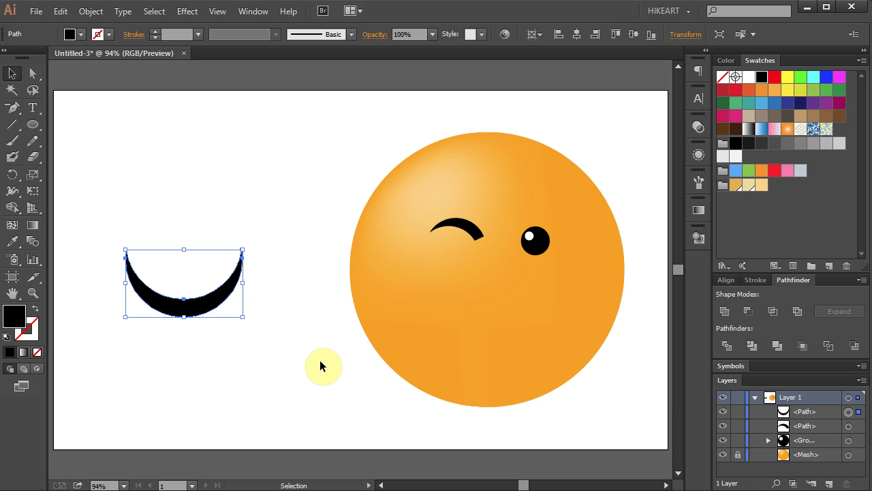
{"action": "key", "text": "ctrl+r"}
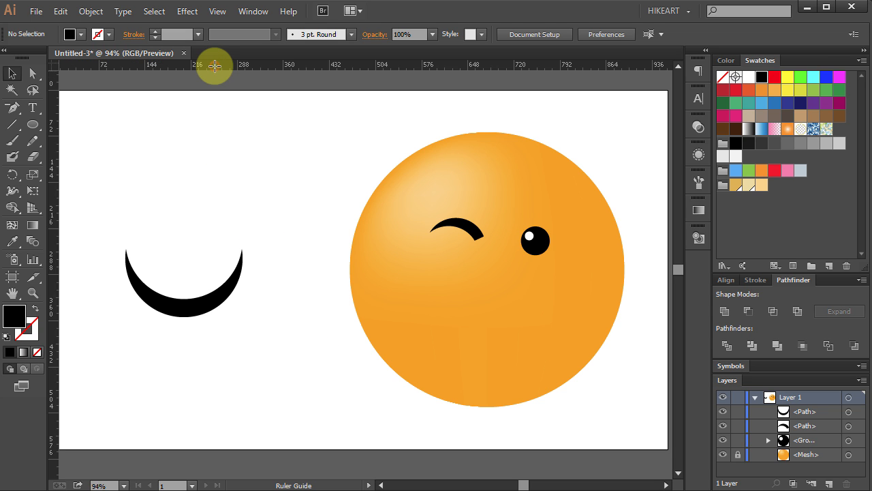
Step: Guide the smile's tips, remove anchor points to round its ends, and hide the guides
{"action": "left_click_drag", "start_coordinate": [215, 65], "coordinate": [218, 265]}
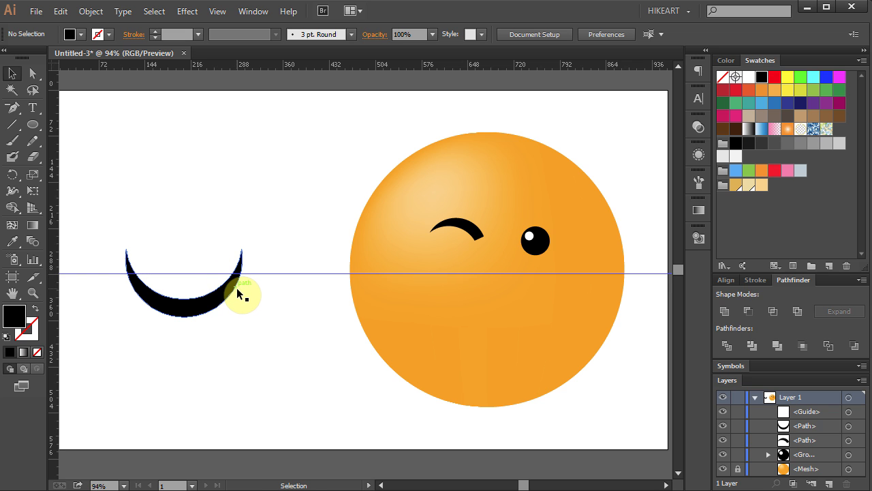
{"action": "key", "text": "z"}
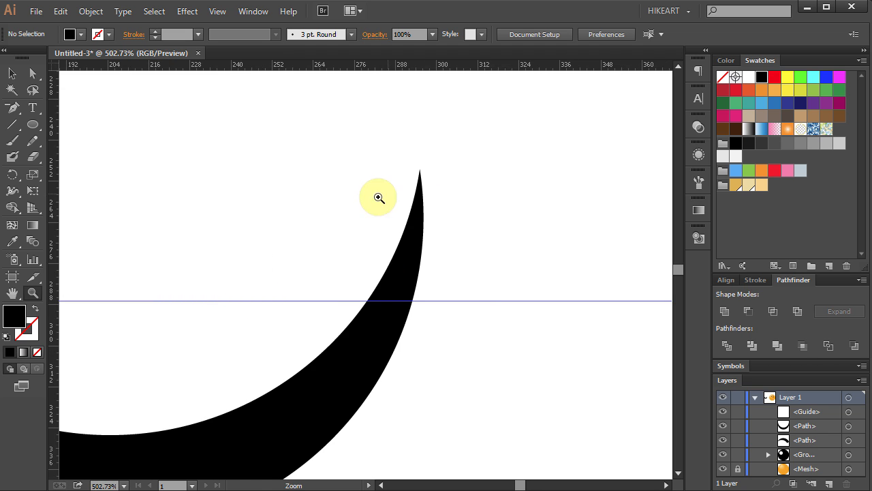
{"action": "mouse_move", "coordinate": [401, 331]}
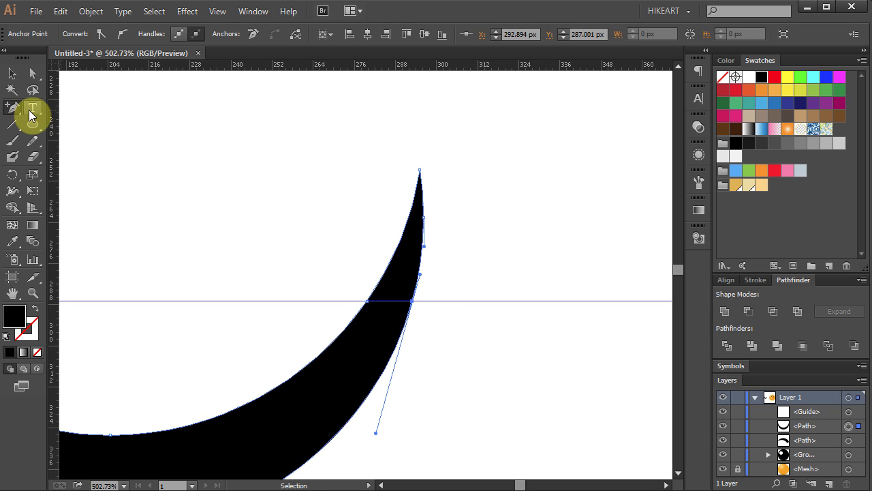
{"action": "left_click", "coordinate": [13, 107]}
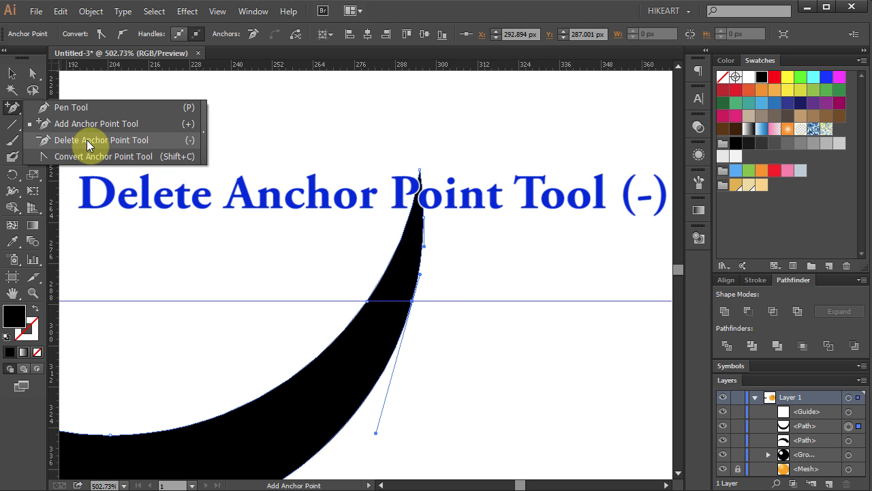
{"action": "left_click", "coordinate": [103, 139]}
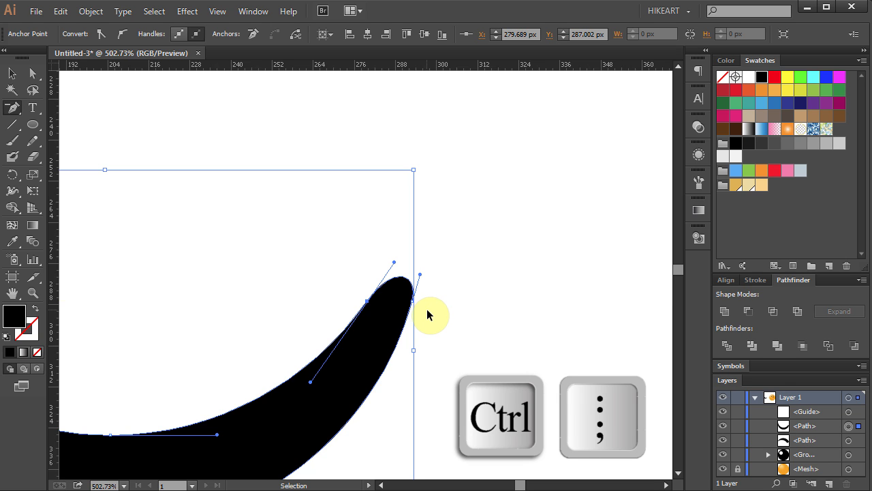
{"action": "key", "text": "ctrl+0"}
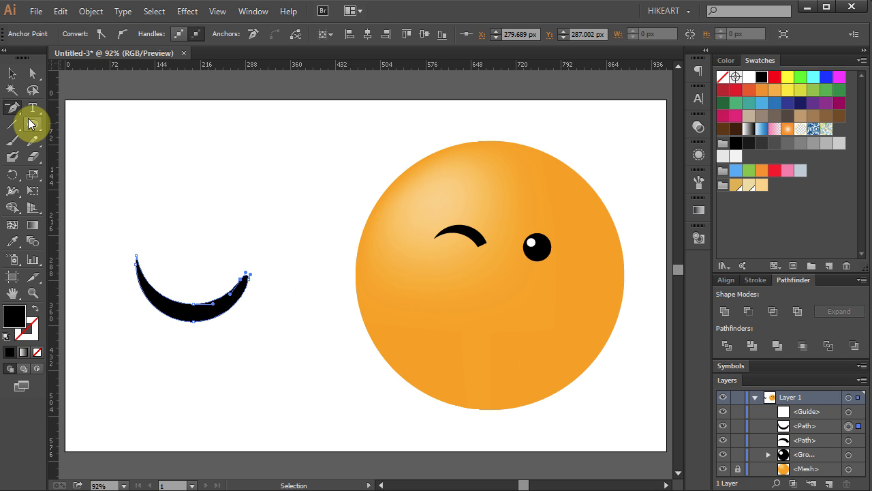
Step: Draw a small black square and rotate it into a diamond over the smile's left tip
{"action": "left_click", "coordinate": [31, 124]}
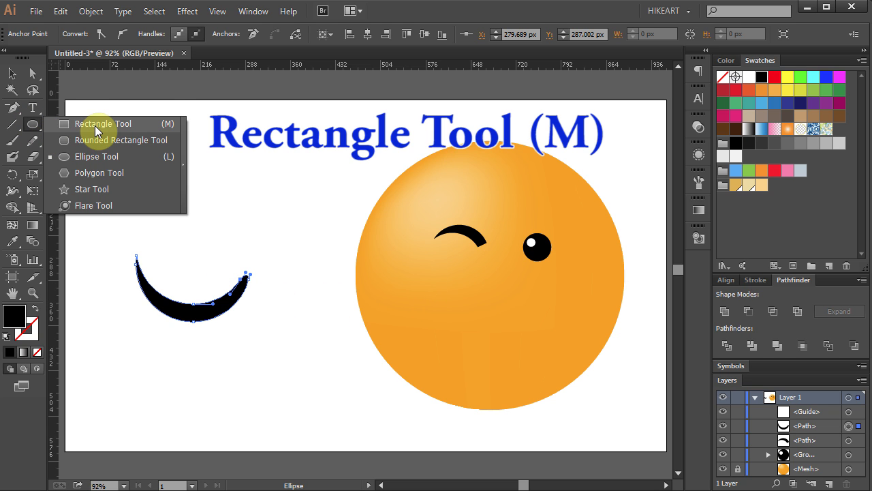
{"action": "left_click", "coordinate": [103, 123]}
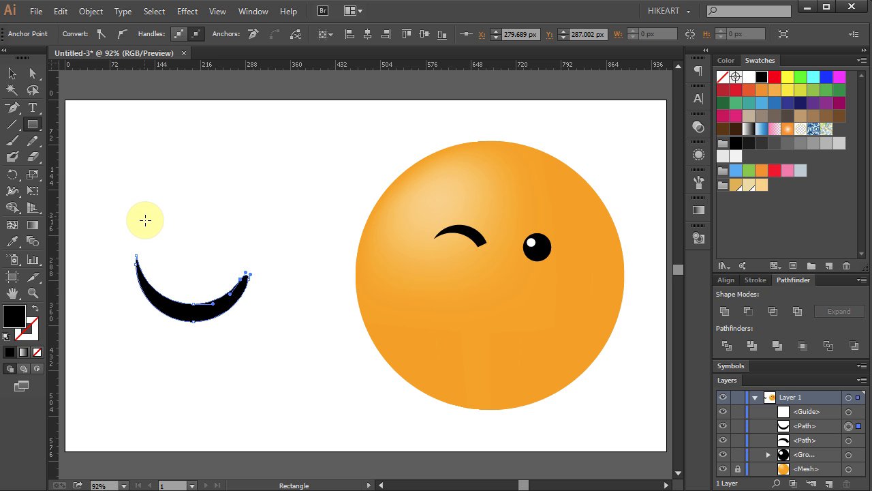
{"action": "left_click_drag", "start_coordinate": [145, 219], "coordinate": [197, 235]}
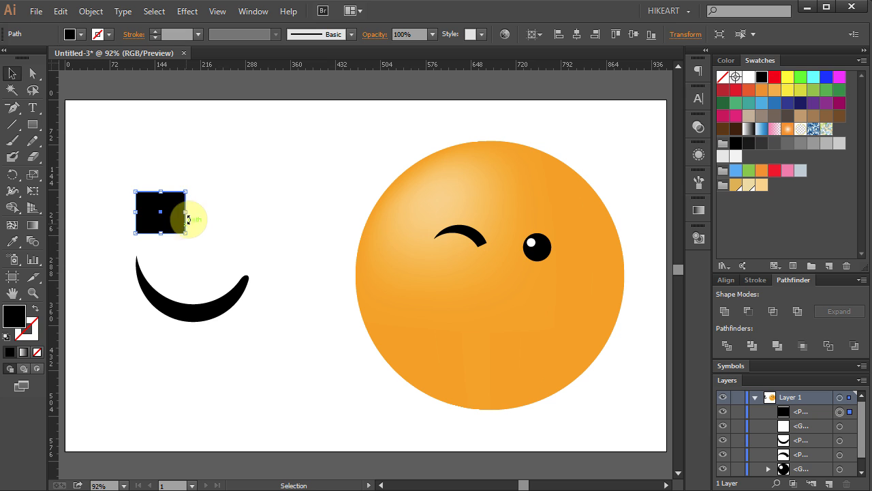
{"action": "left_click_drag", "start_coordinate": [190, 219], "coordinate": [167, 172]}
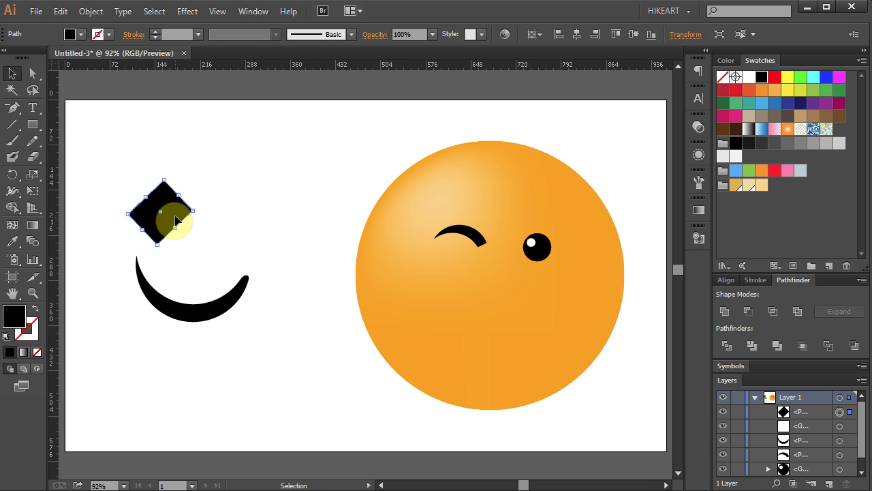
{"action": "left_click_drag", "start_coordinate": [162, 210], "coordinate": [143, 262]}
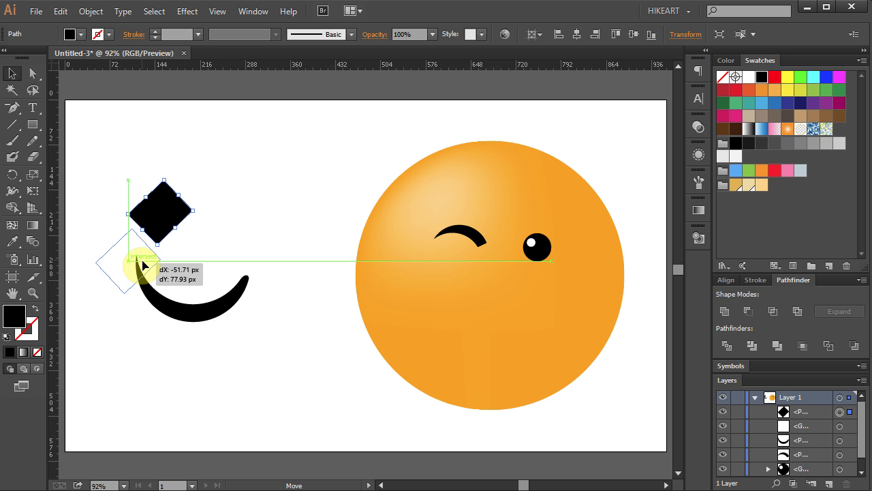
Step: Fine-tune the diamond's position and subtract it from the smile with Minus Front
{"action": "left_click_drag", "start_coordinate": [160, 211], "coordinate": [130, 262]}
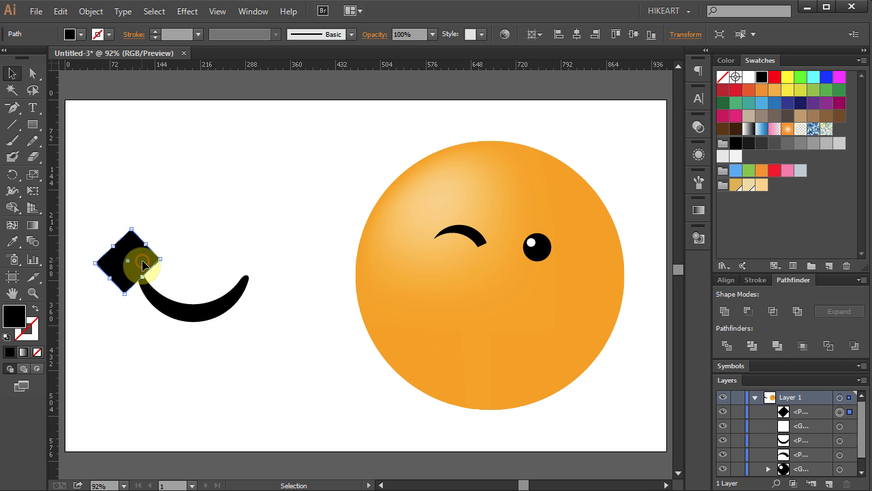
{"action": "left_click_drag", "start_coordinate": [145, 265], "coordinate": [111, 253]}
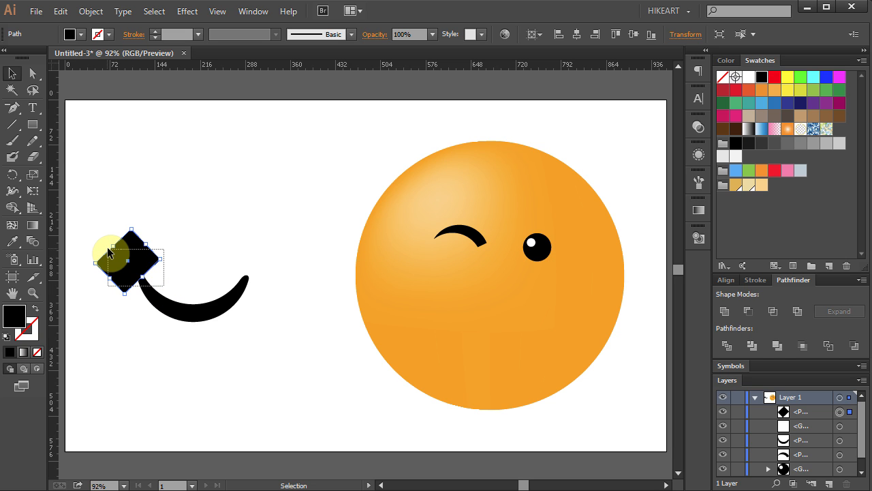
{"action": "left_click", "coordinate": [113, 255]}
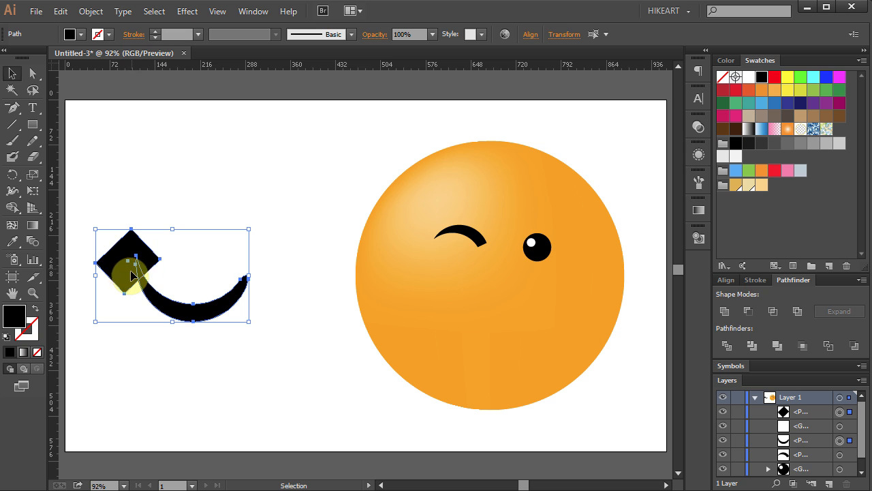
{"action": "left_click", "coordinate": [748, 311]}
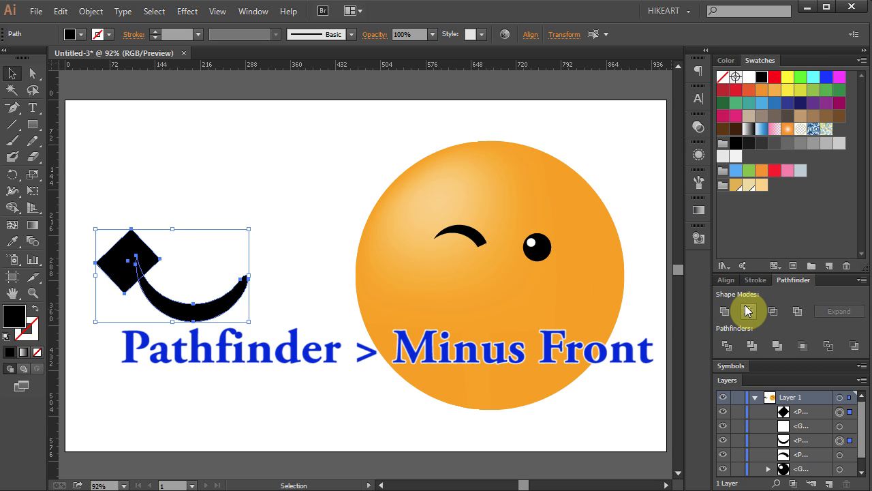
{"action": "left_click", "coordinate": [748, 311]}
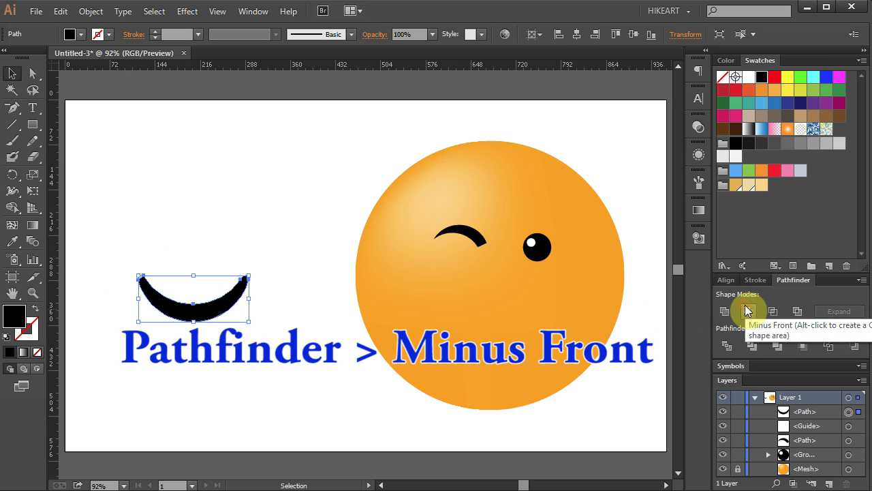
{"action": "left_click", "coordinate": [747, 310]}
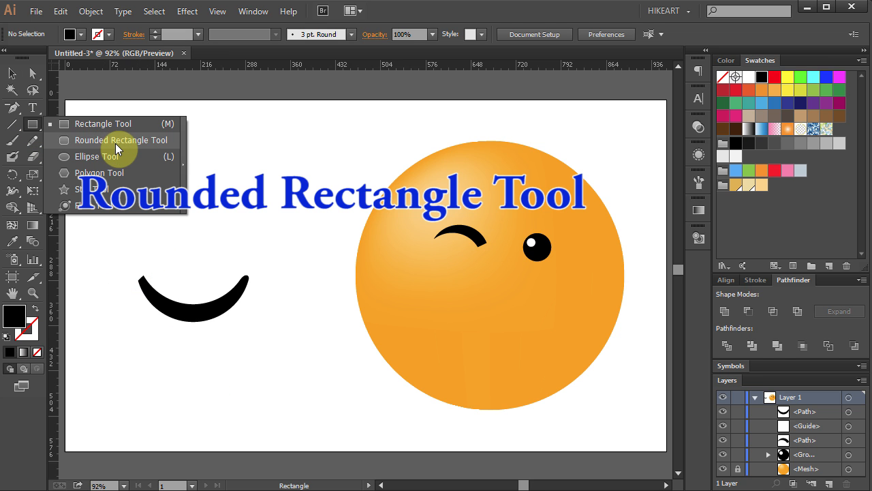
Step: Draw a black rounded bar and warp it with an Arch effect, Bend -27%
{"action": "left_click", "coordinate": [121, 140]}
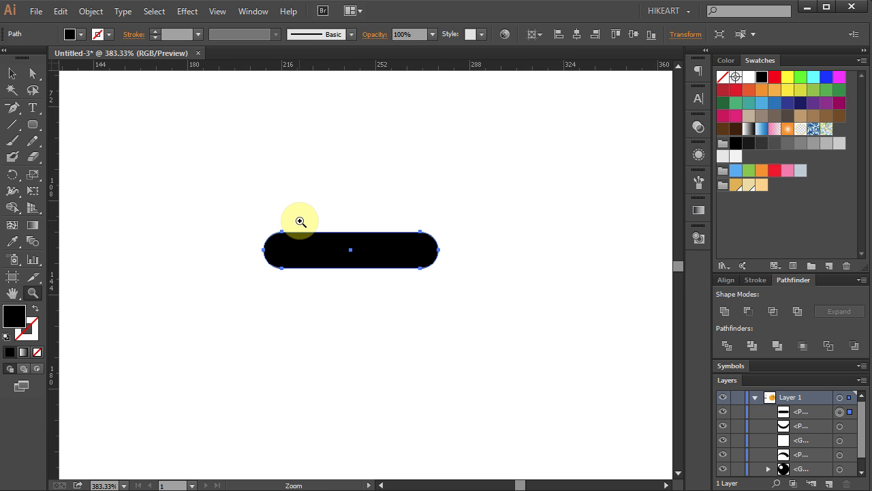
{"action": "left_click", "coordinate": [187, 11]}
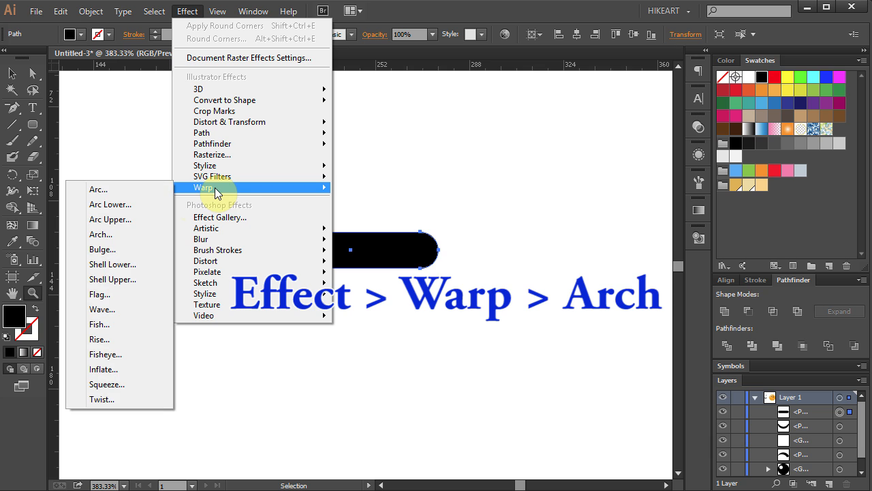
{"action": "left_click", "coordinate": [100, 234]}
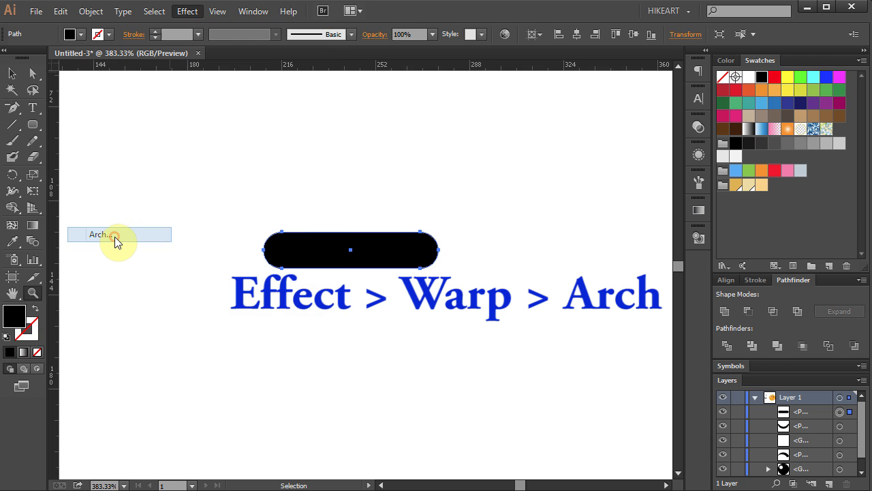
{"action": "left_click", "coordinate": [100, 234]}
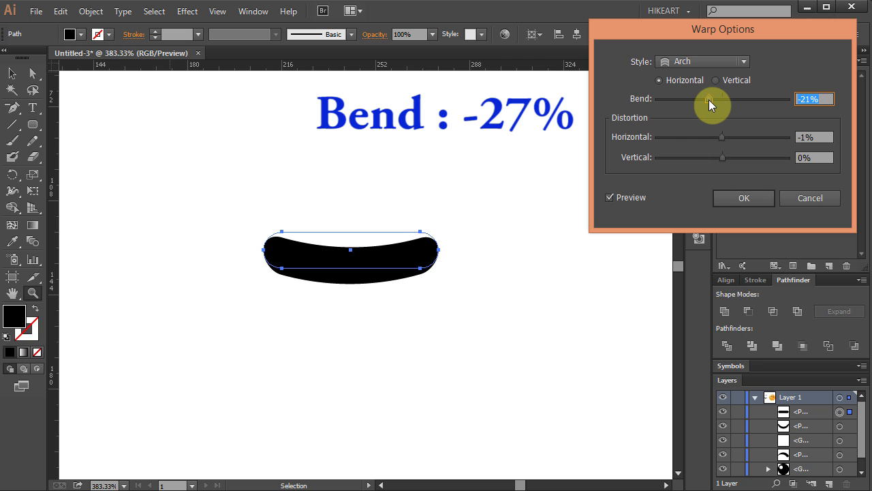
{"action": "left_click_drag", "start_coordinate": [712, 101], "coordinate": [705, 101]}
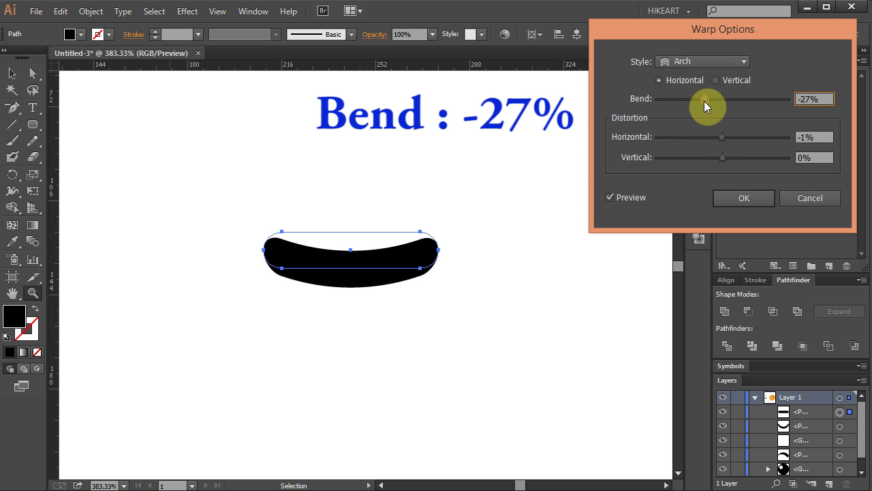
{"action": "left_click", "coordinate": [743, 197]}
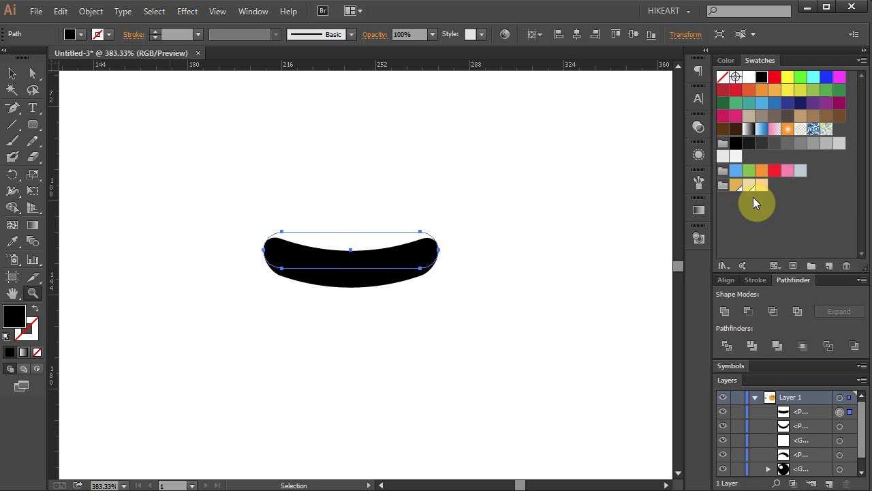
{"action": "left_click", "coordinate": [91, 11]}
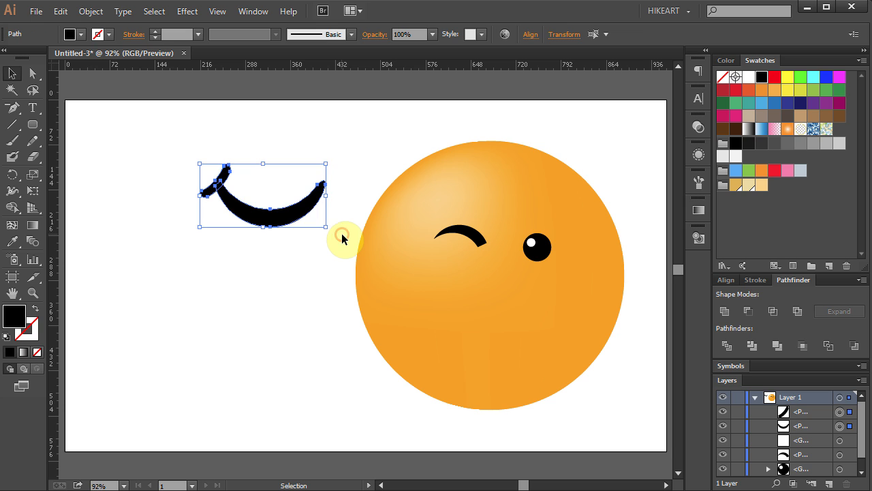
Step: Fit the arched cheek line to the smile's left end, then move both onto the face below the eyes
{"action": "left_click_drag", "start_coordinate": [345, 239], "coordinate": [333, 174]}
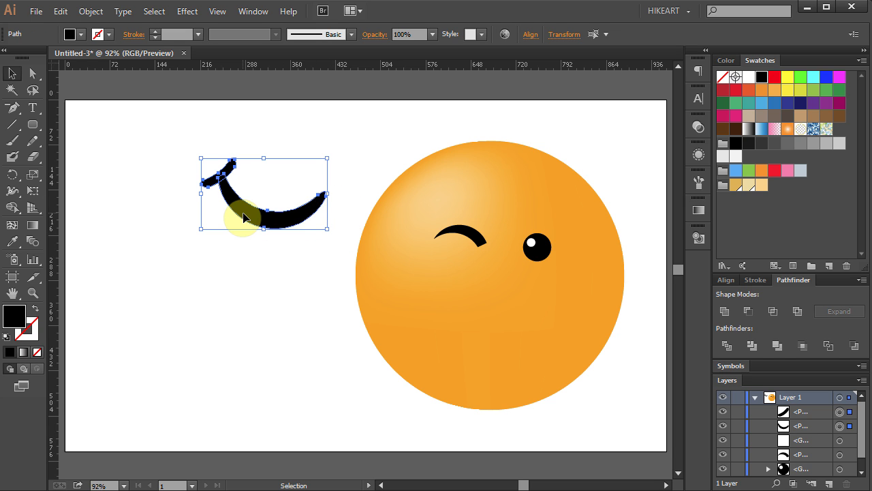
{"action": "left_click_drag", "start_coordinate": [245, 218], "coordinate": [474, 348]}
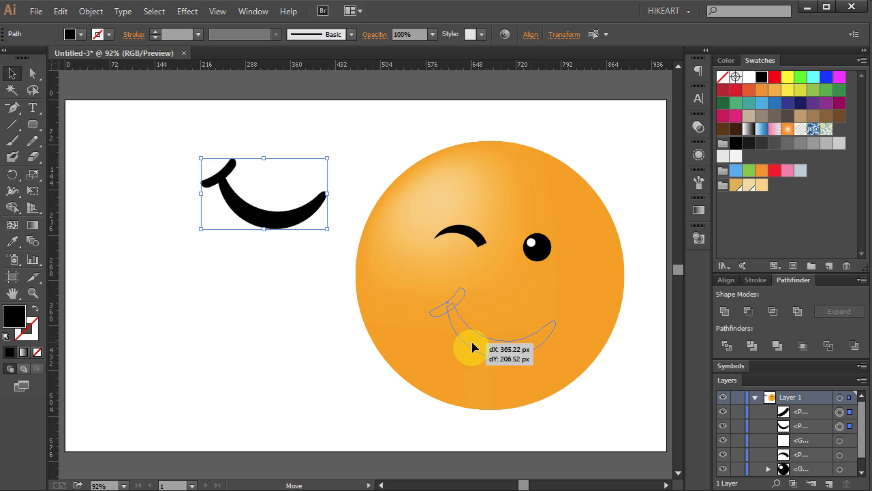
{"action": "left_click_drag", "start_coordinate": [475, 347], "coordinate": [468, 343]}
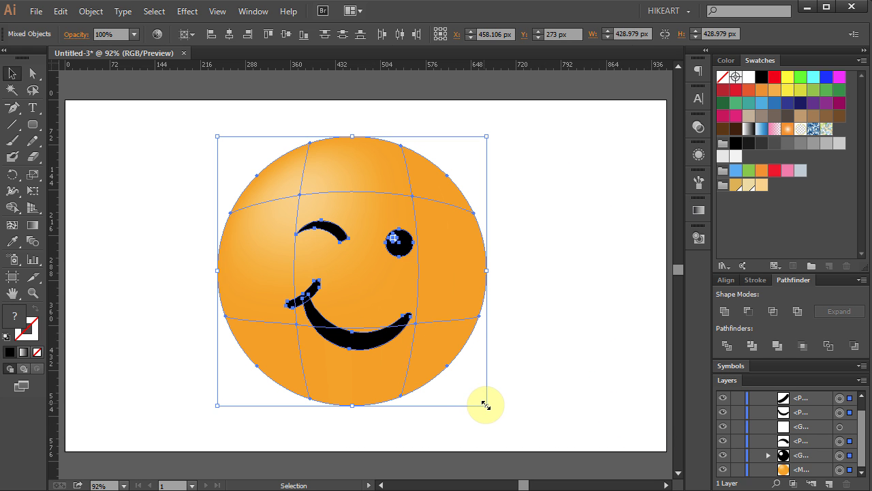
Step: Shift-drag a corner handle to scale all face parts up to about 527 px across
{"action": "left_click_drag", "start_coordinate": [484, 404], "coordinate": [517, 436]}
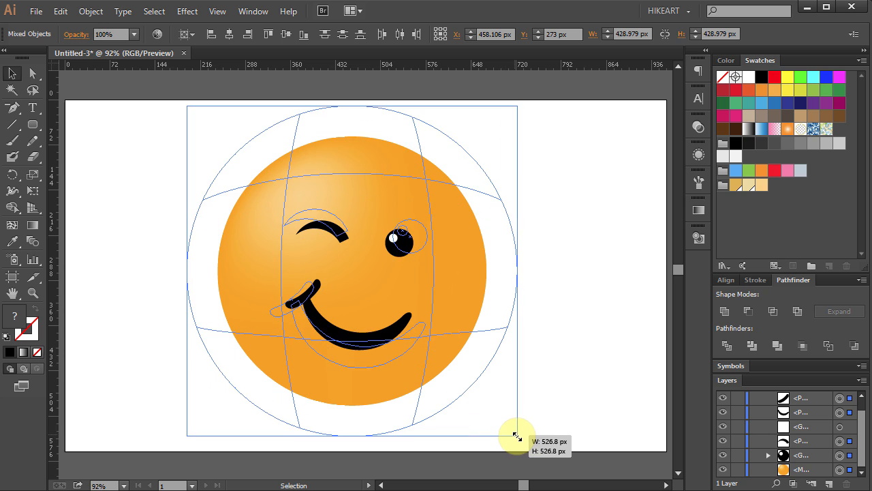